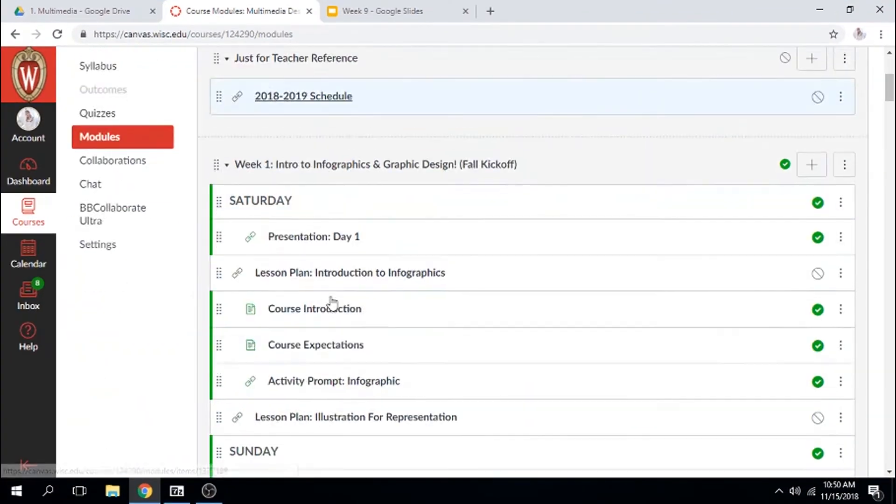
Scroll the Modules page down to the Week 9: WIF Poem Final Draft module items
scroll("down", 3)
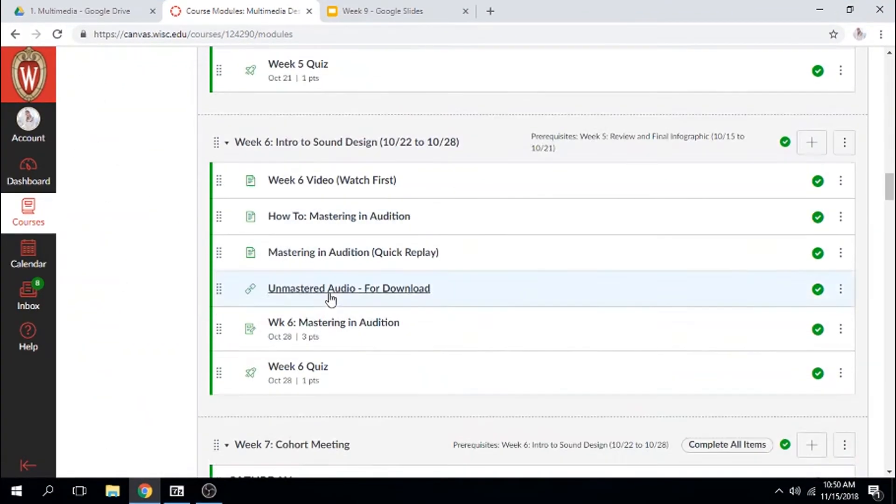
scroll("down", 3)
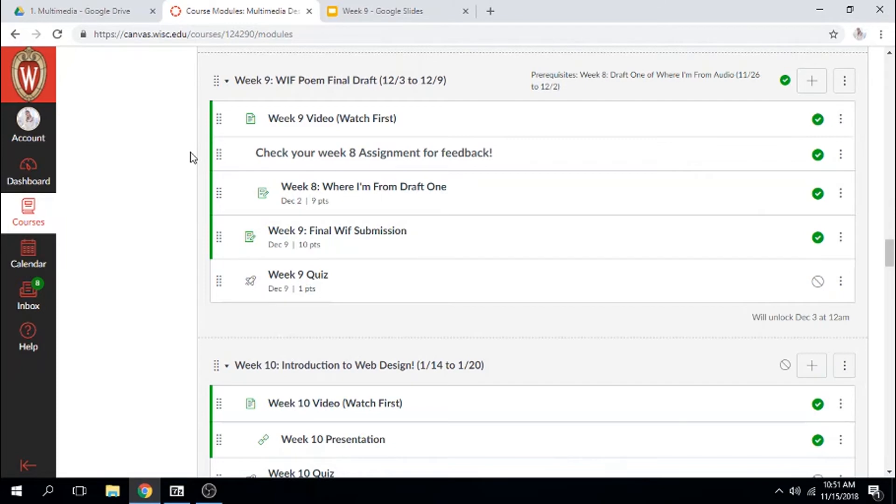
mouse_move(195, 169)
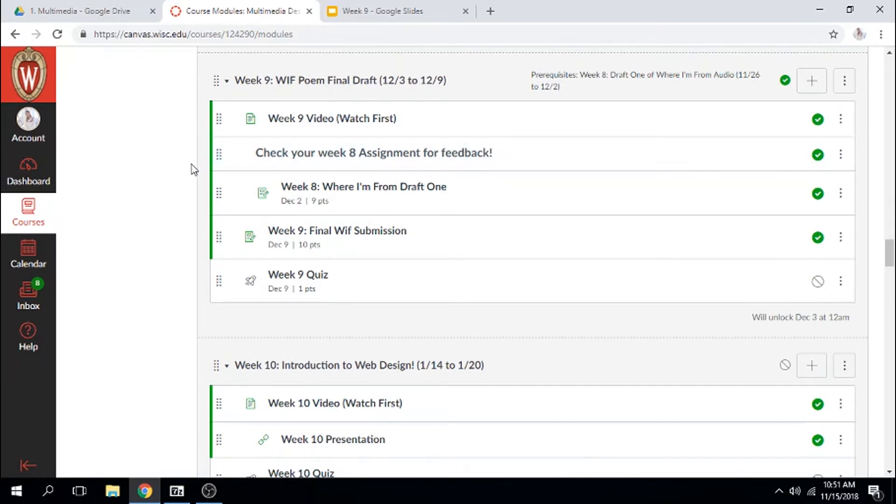
mouse_move(122, 175)
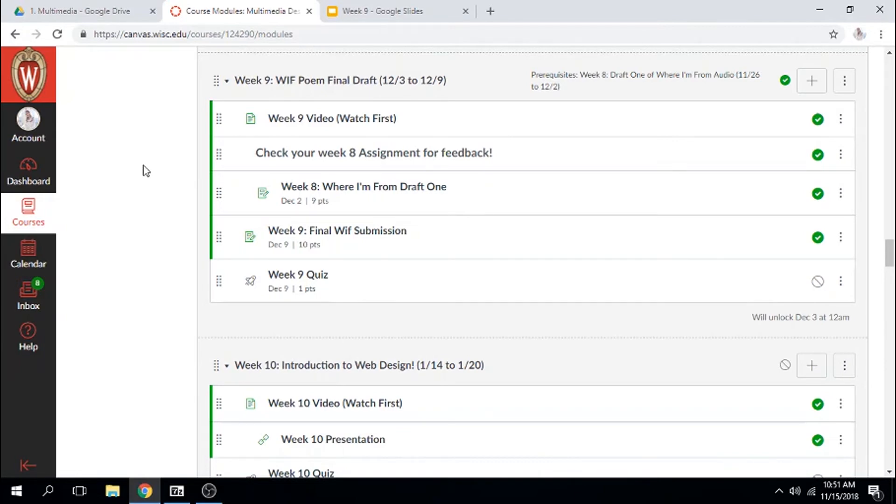
mouse_move(281, 204)
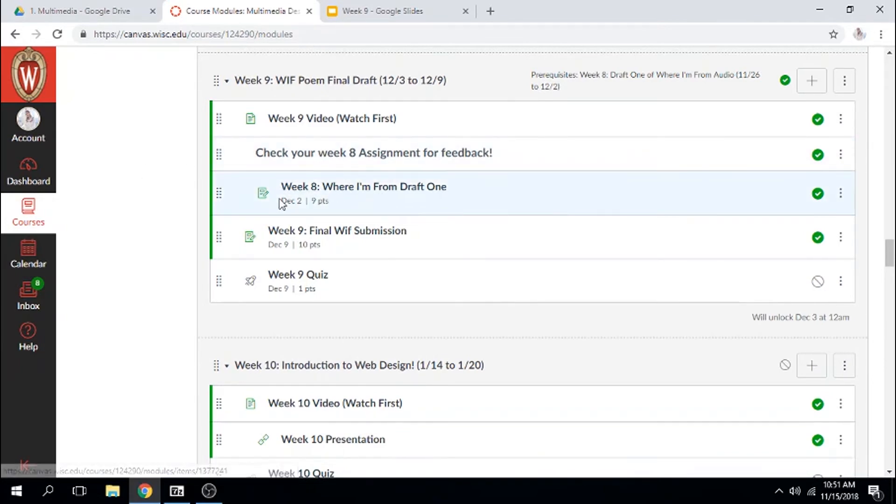
mouse_move(239, 204)
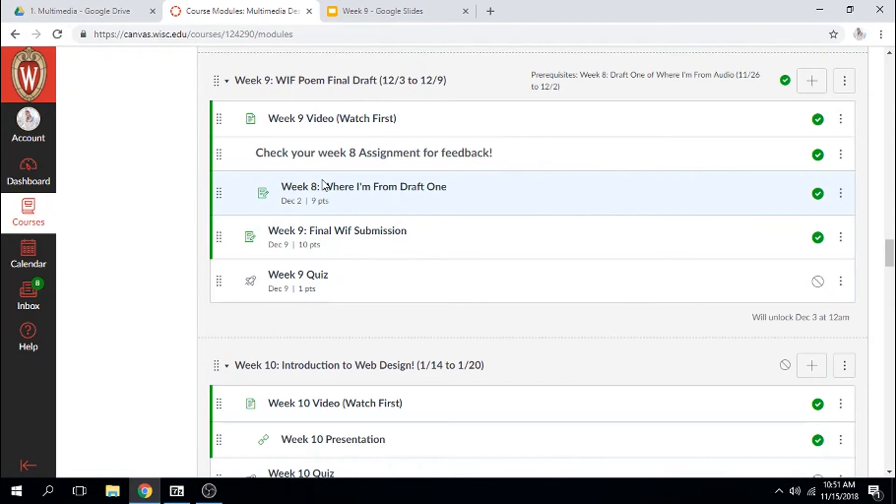
mouse_move(337, 240)
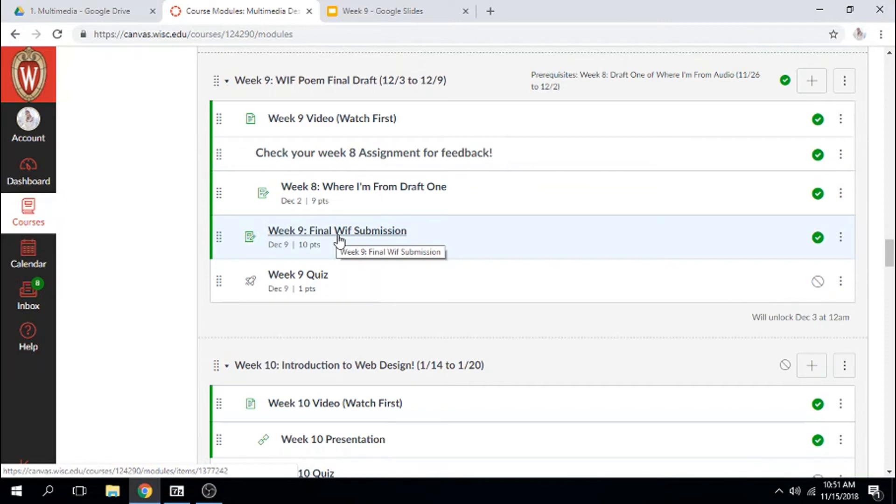
mouse_move(313, 281)
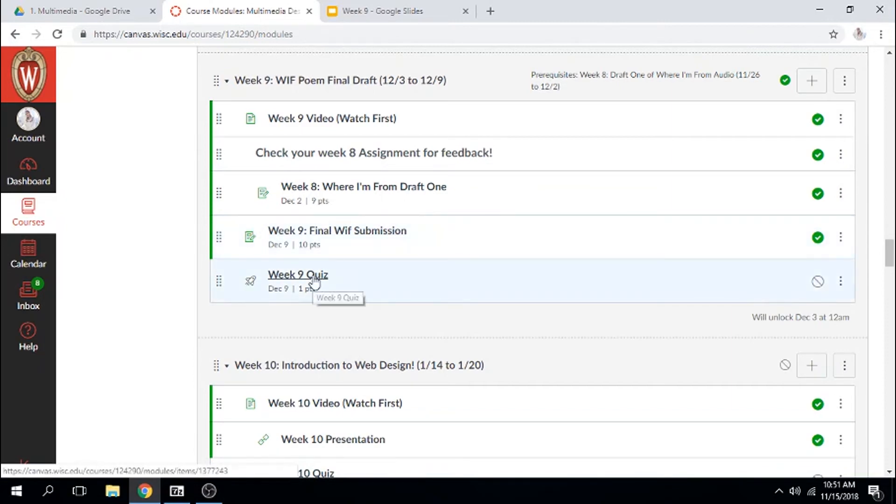
Open the unpublished Week 9 Quiz, due Dec 9, from the module items
left_click(297, 274)
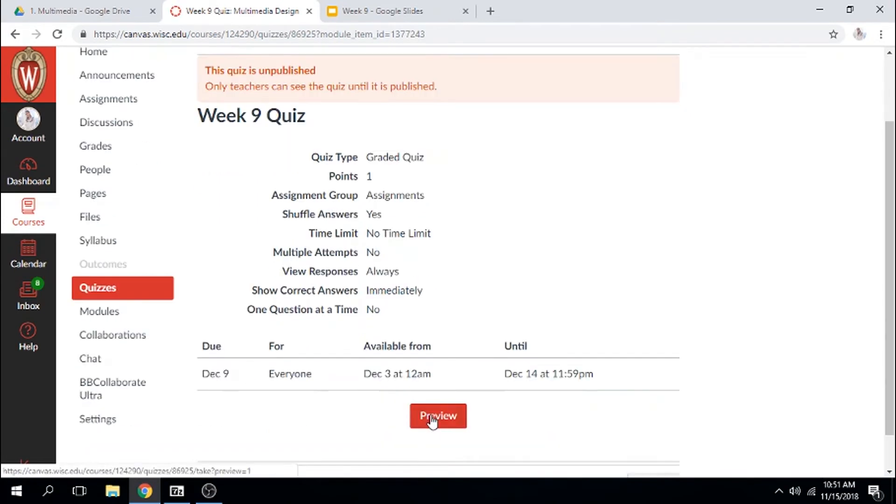
Preview the Week 9 Quiz, bringing up Question 1 on the Infographics Unit
left_click(438, 416)
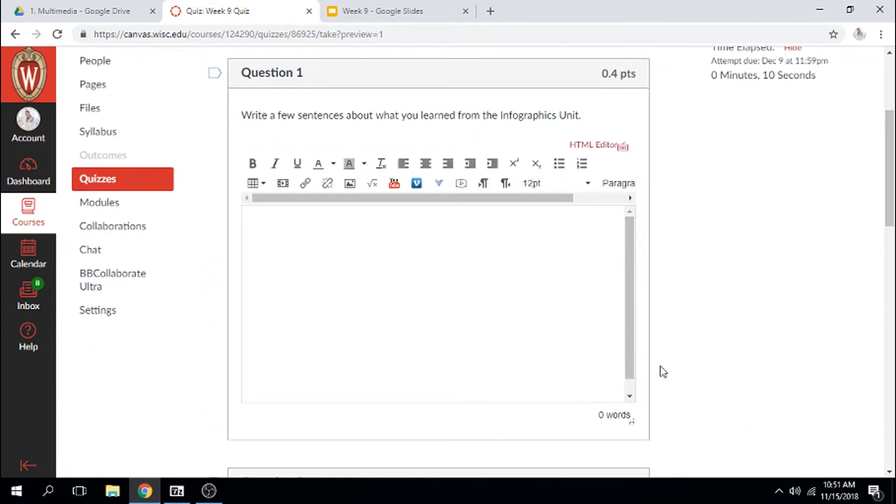
Review quiz Questions 1–3 down to Submit Quiz, then present the Week 9 slides
scroll("down", 3)
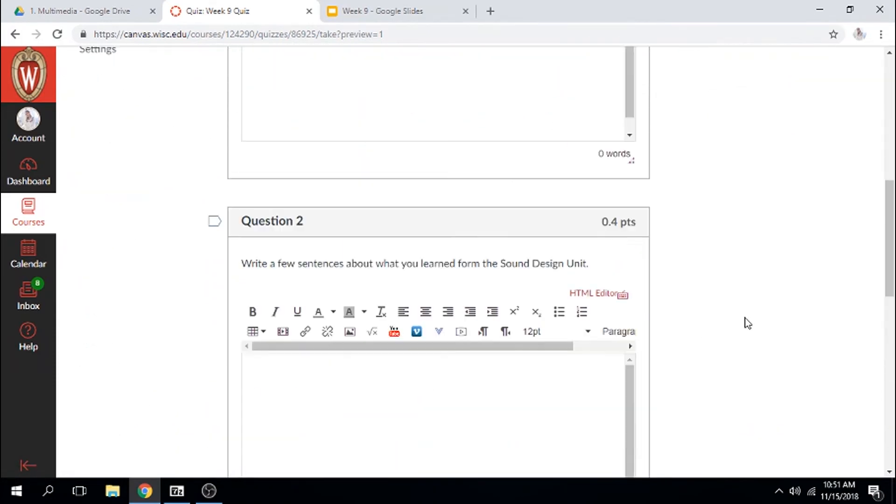
scroll("down", 3)
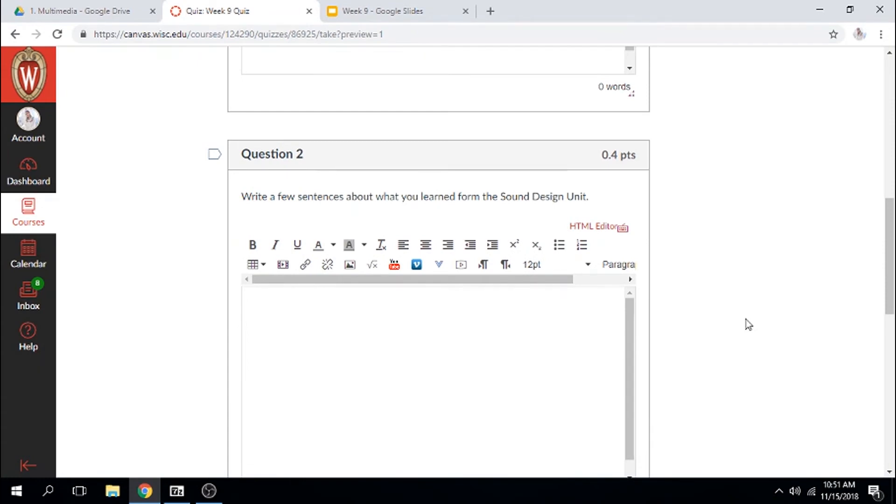
scroll("down", 3)
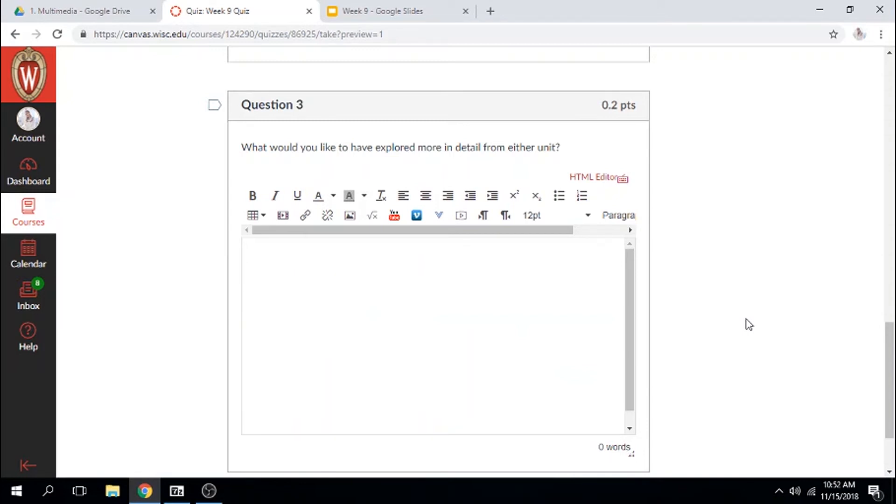
scroll("down", 3)
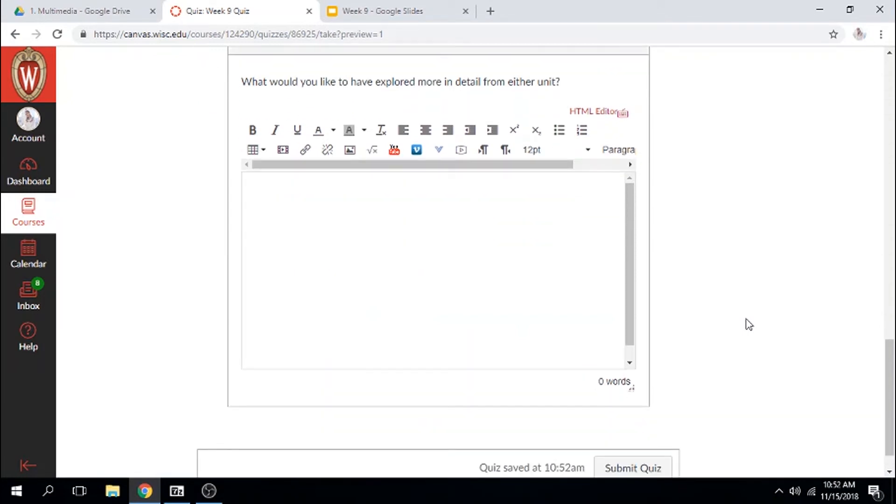
scroll("down", 3)
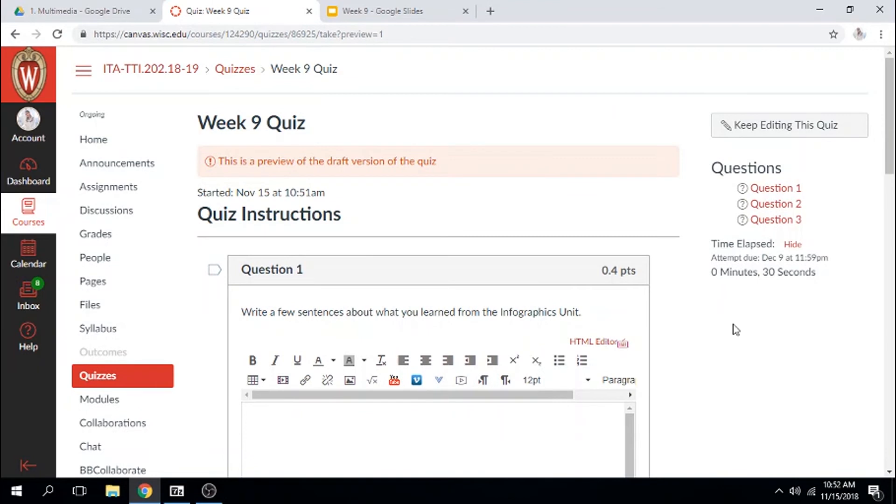
mouse_move(520, 108)
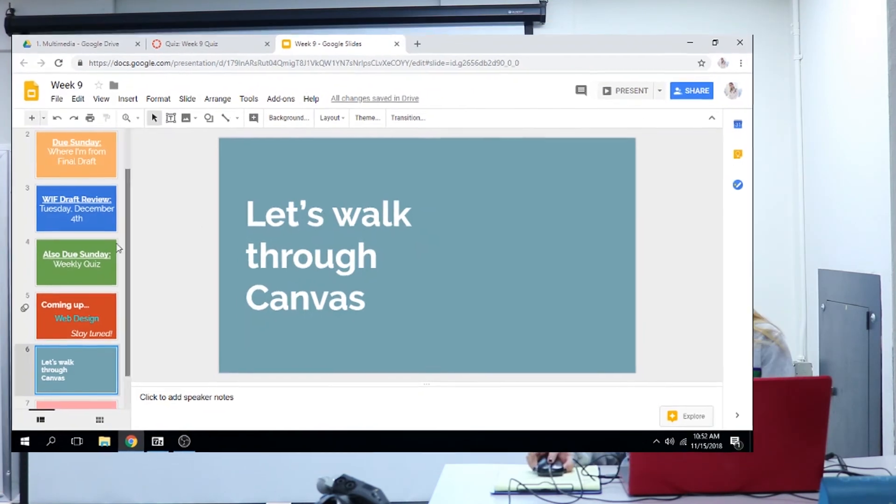
left_click(624, 90)
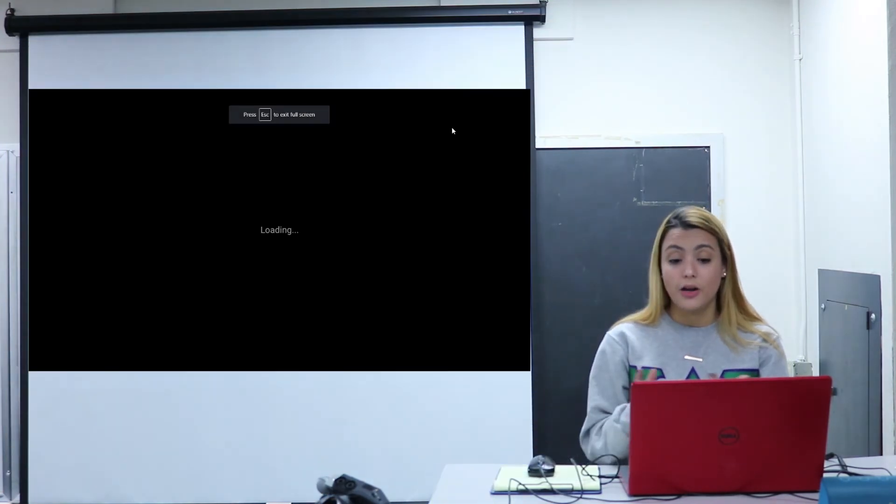